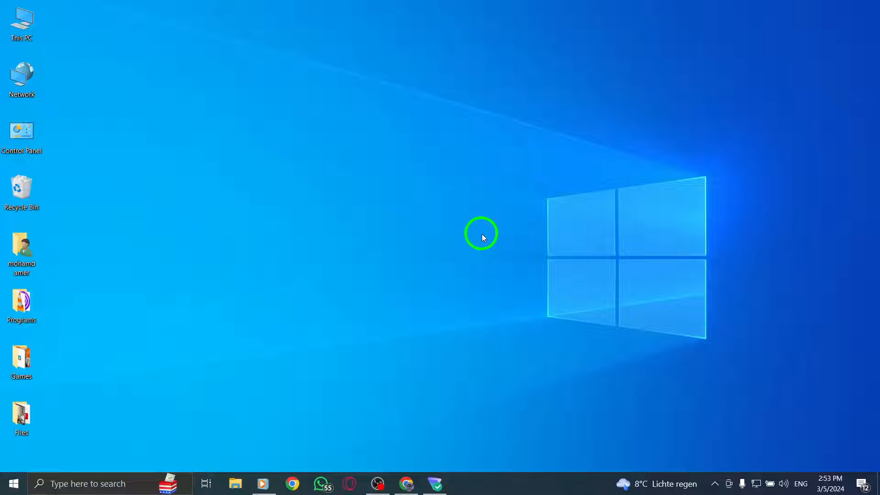
mouse_move(409, 484)
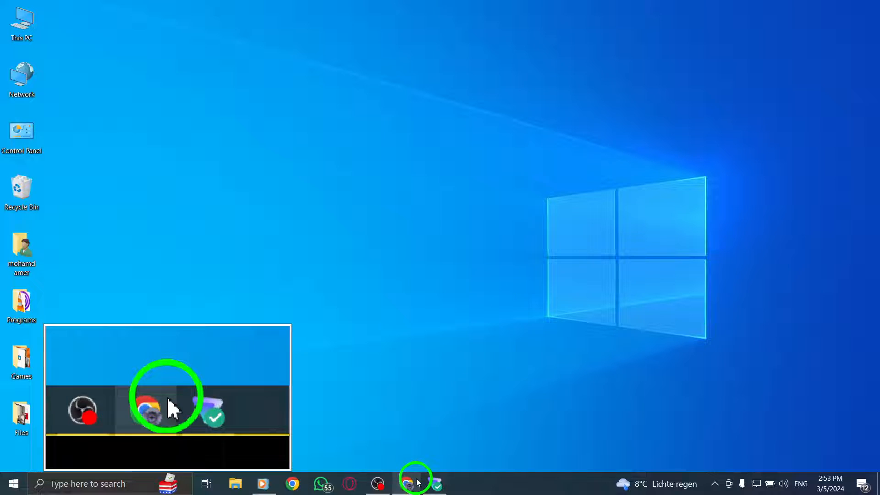
Step: Bring Chrome forward and open the giphy.mp4 media details from the X Ads library
click(166, 395)
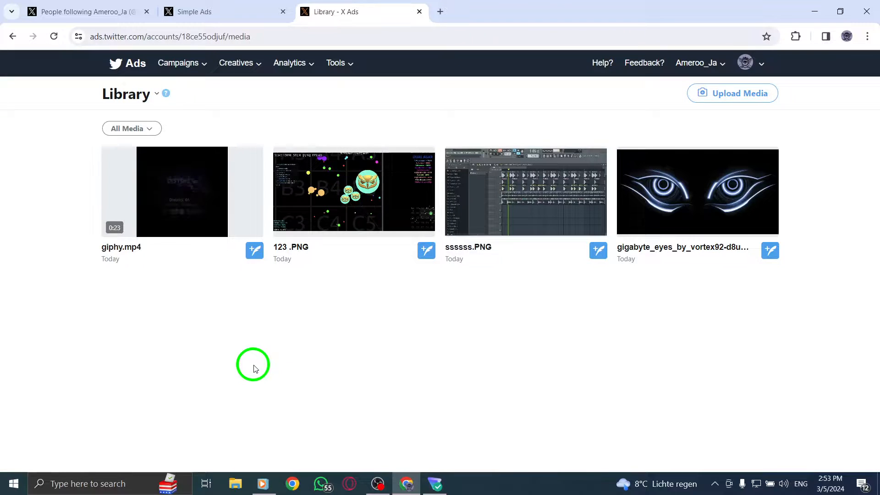
click(182, 191)
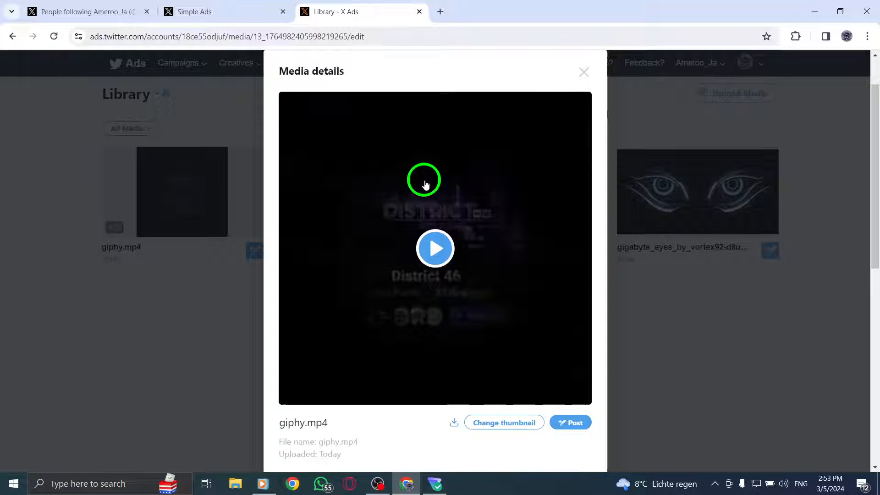
scroll(down, 3)
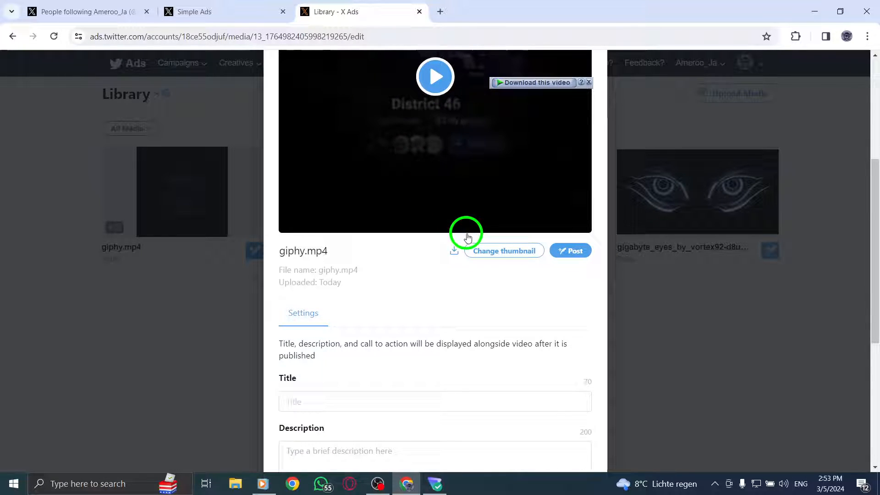
Step: Save the PERFECT CUT frame at 0:04 as giphy.mp4's thumbnail
click(503, 251)
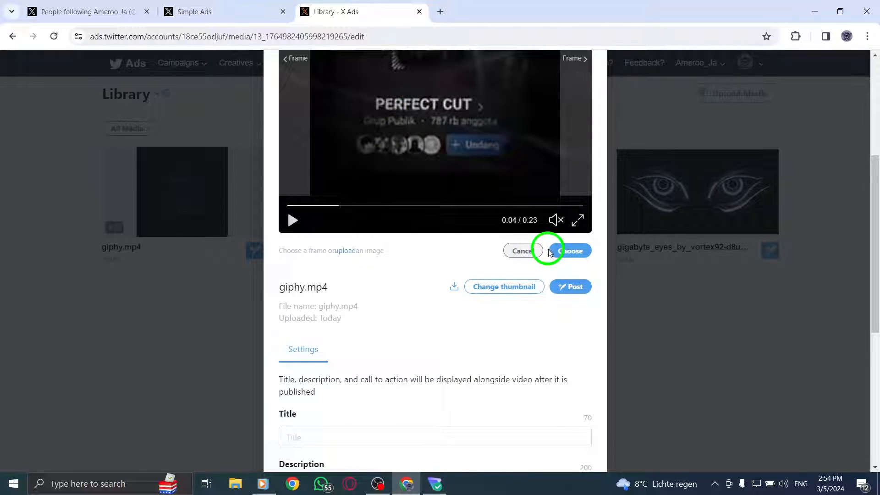
click(571, 251)
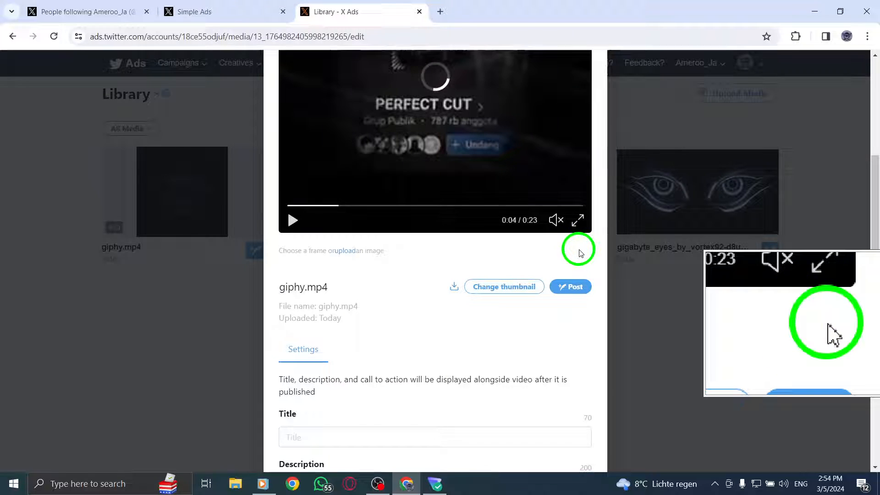
click(570, 250)
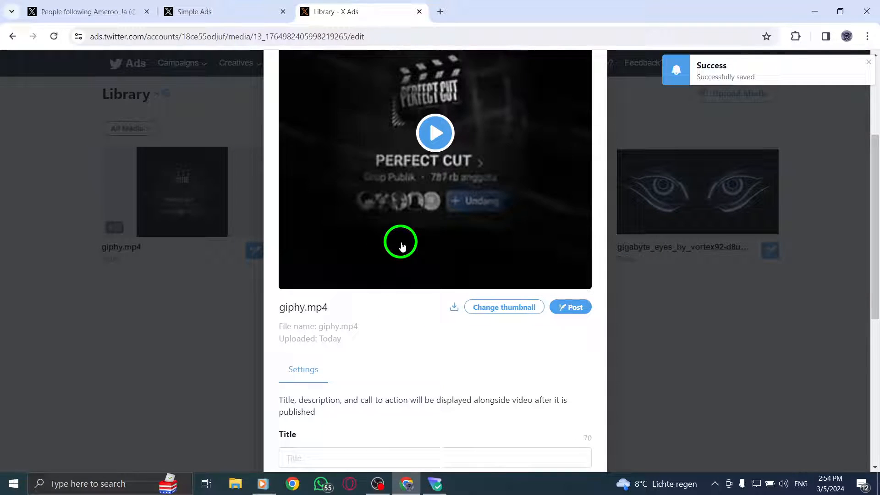
Step: Upload the owl-crest image from Downloads as the thumbnail and close Media details
scroll(down, 3)
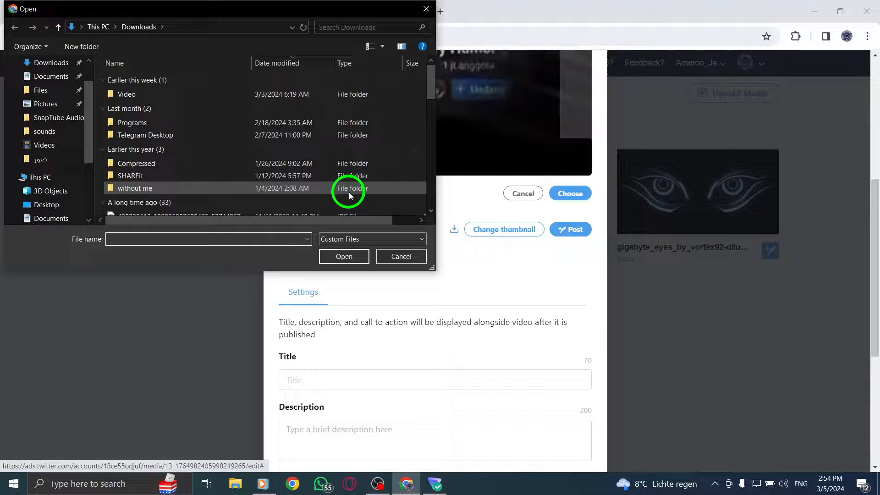
click(44, 103)
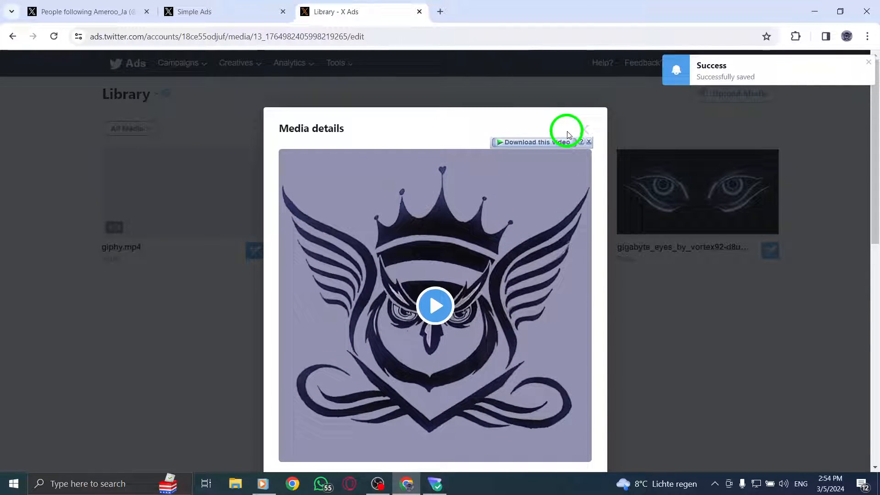
click(588, 142)
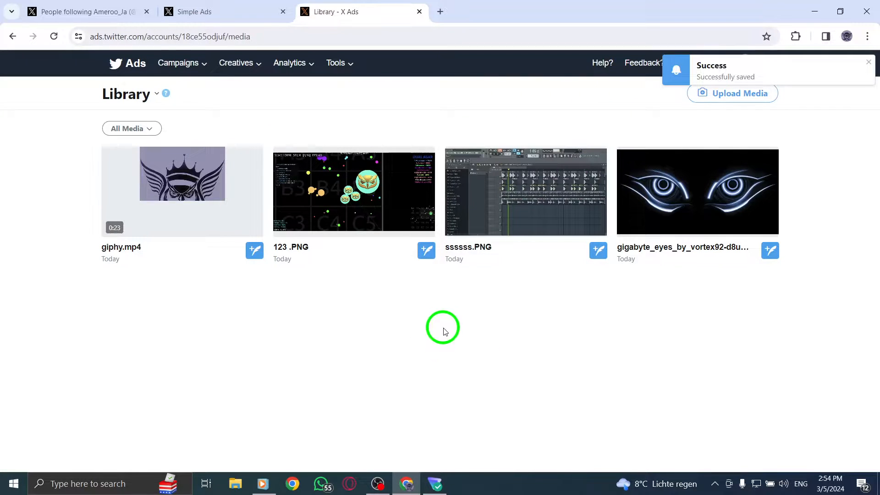